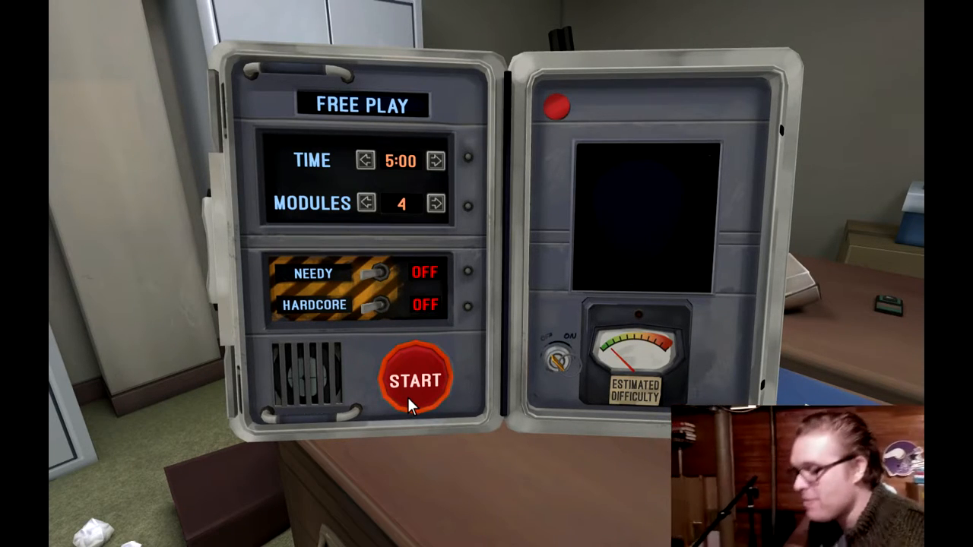
# Start the Free Play bomb with 5:00, four modules, needy and hardcore off
pyautogui.click(415, 380)
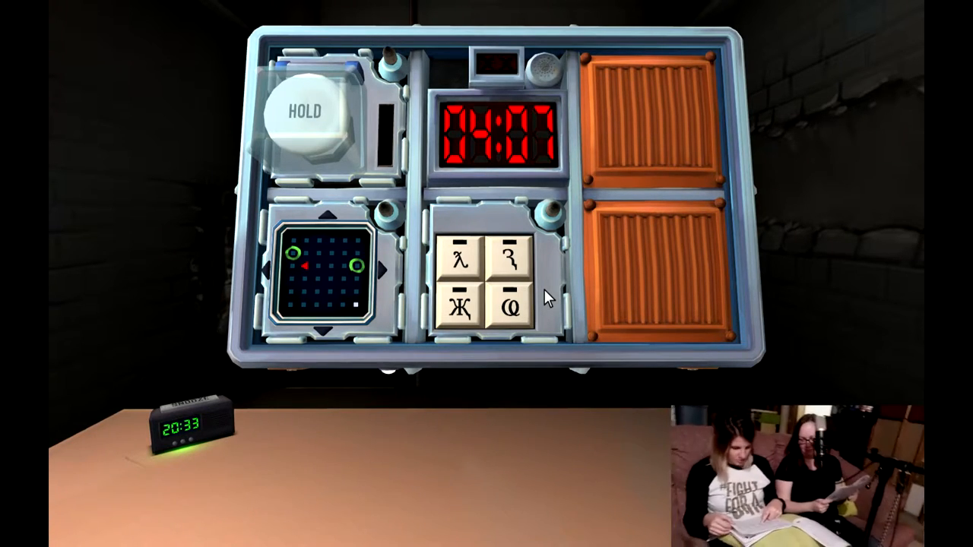
# Enter the keypad symbols ω then Ж in order
pyautogui.click(457, 308)
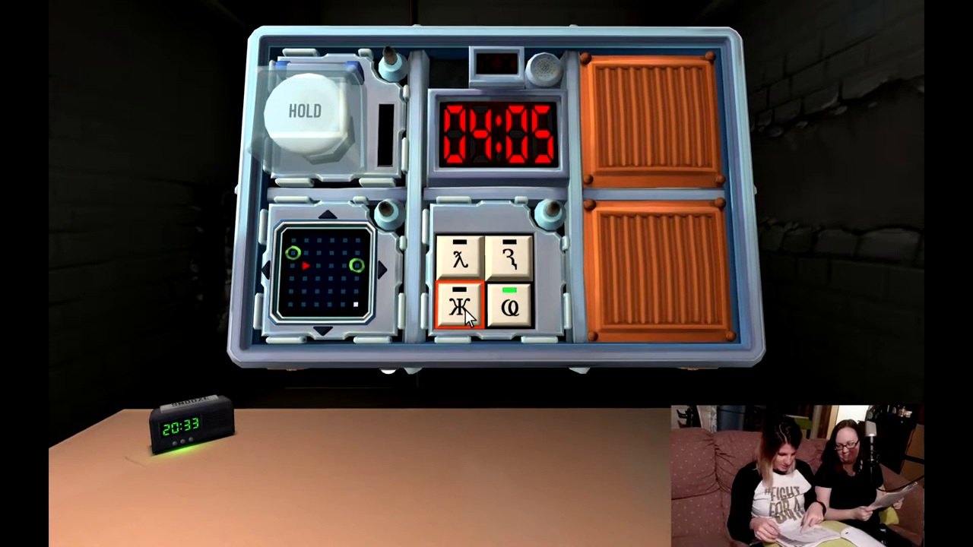
pyautogui.click(459, 306)
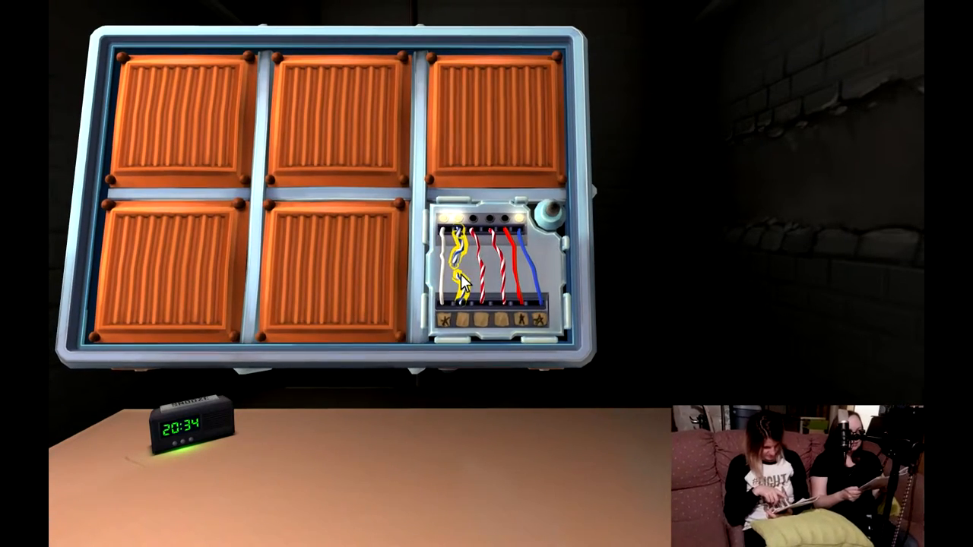
# Cut the second wire and the right-end wire, leaving white and blue intact
pyautogui.click(457, 258)
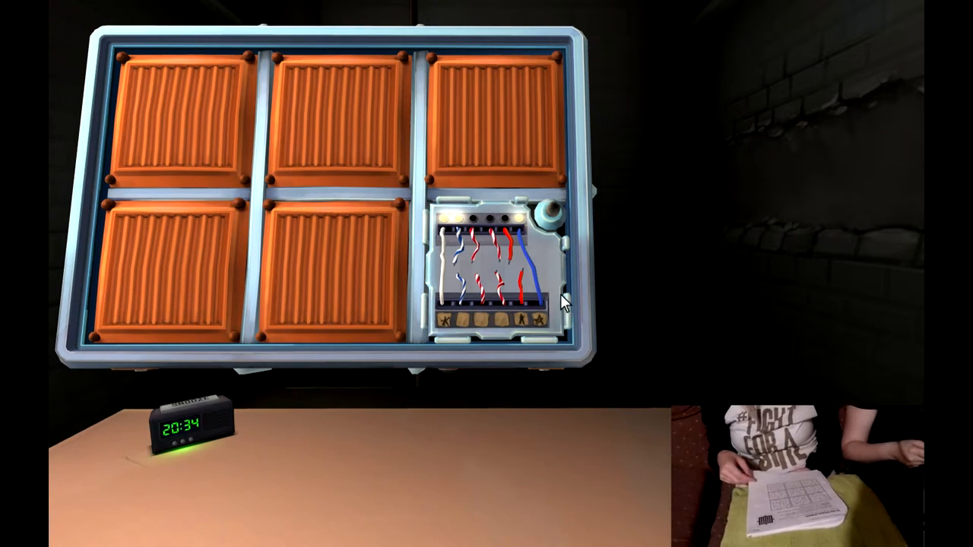
pyautogui.click(536, 293)
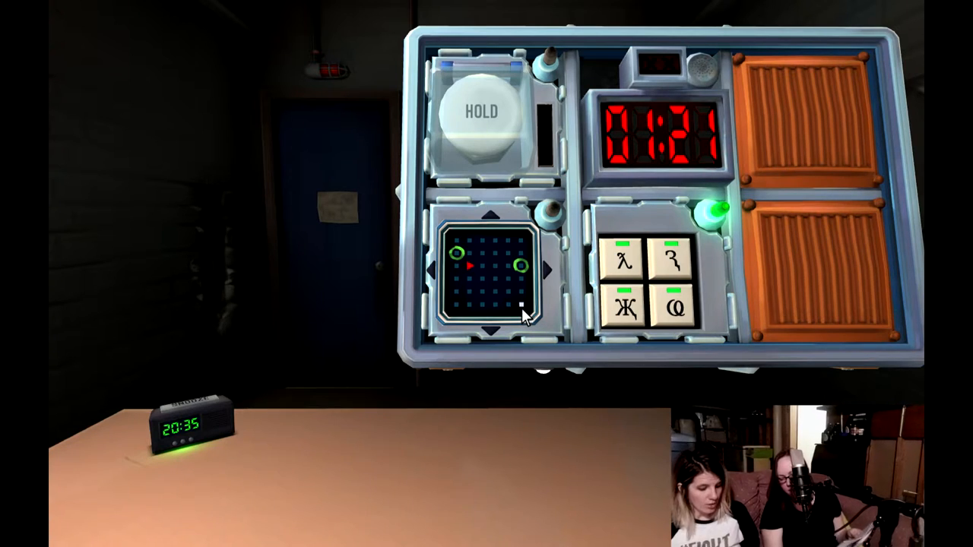
# Move the red maze marker upward along open paths to the white square
pyautogui.click(486, 221)
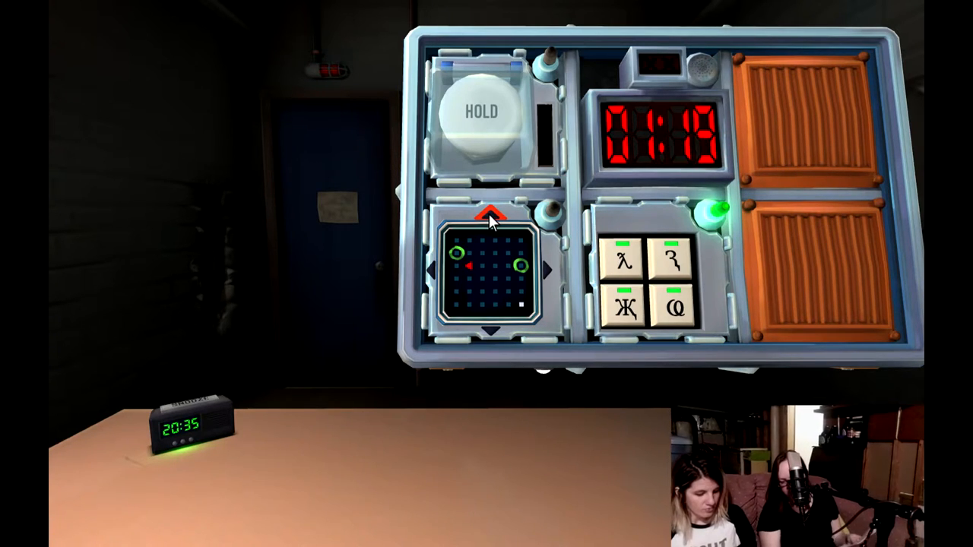
pyautogui.click(489, 215)
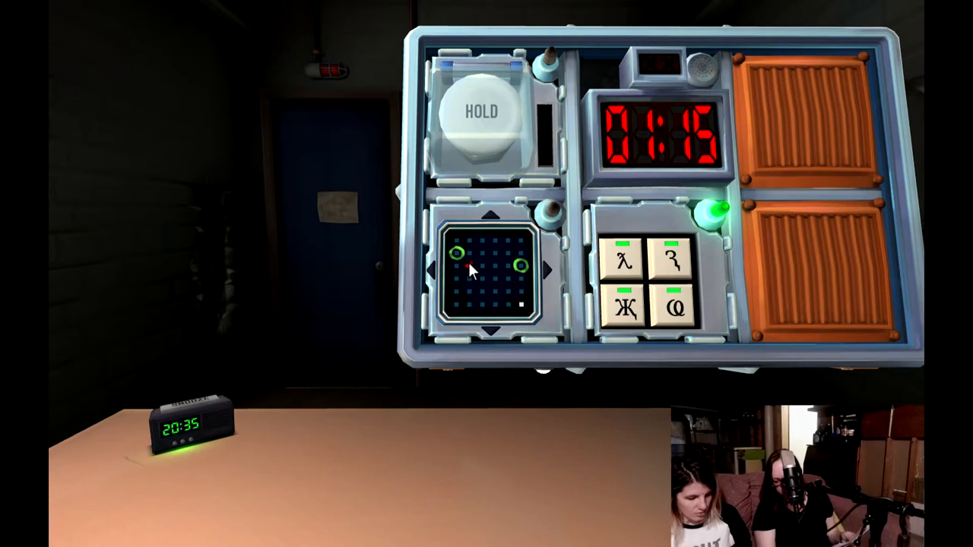
pyautogui.click(492, 221)
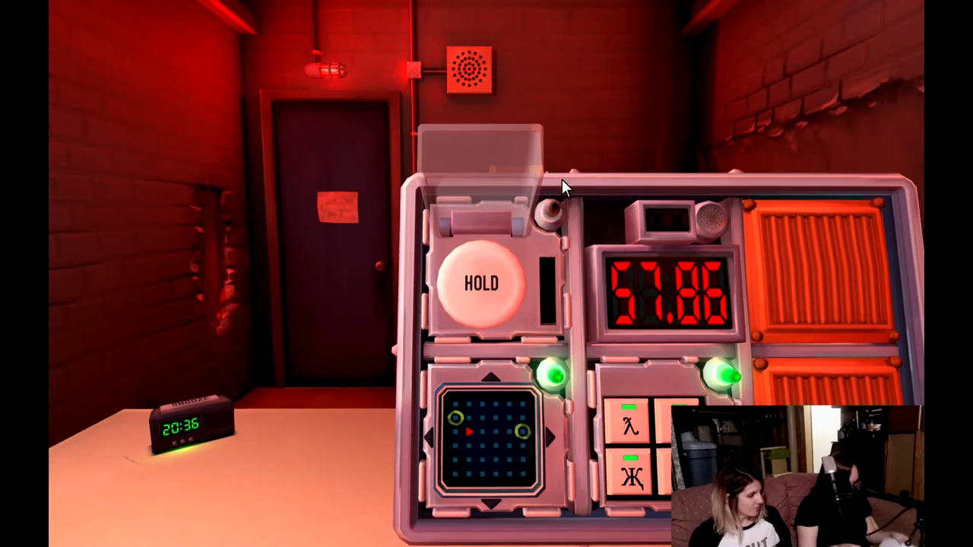
# Hold the big button on the button module and release on the blue strip cue
pyautogui.click(481, 285)
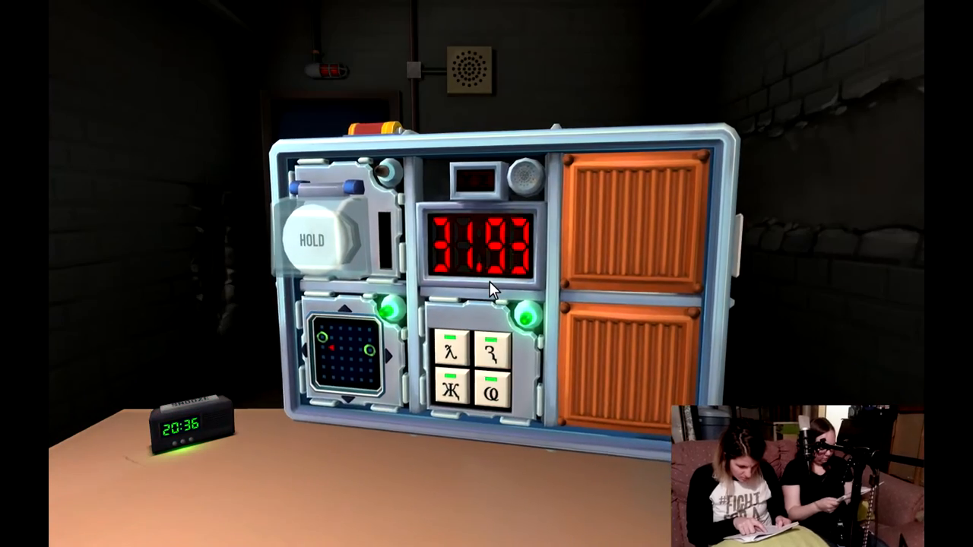
pyautogui.click(312, 239)
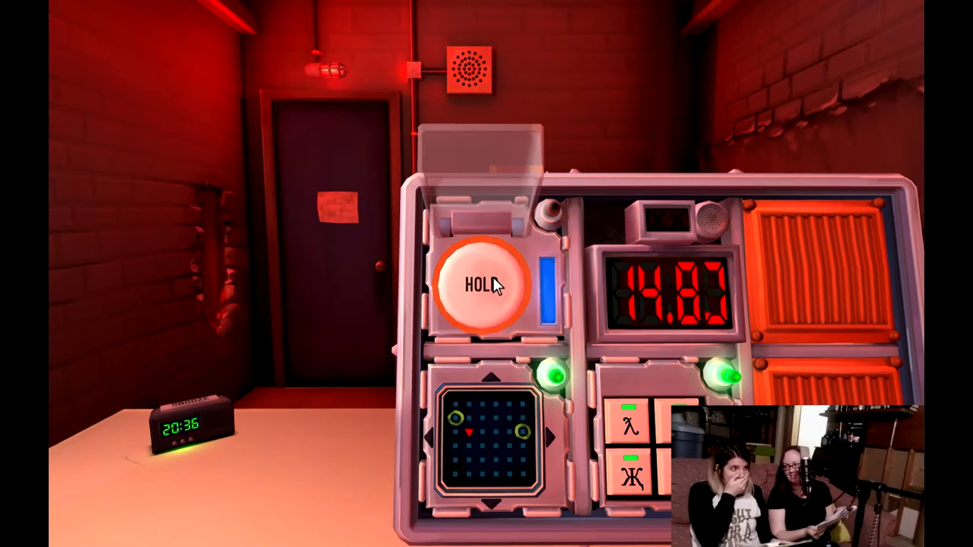
pyautogui.click(483, 285)
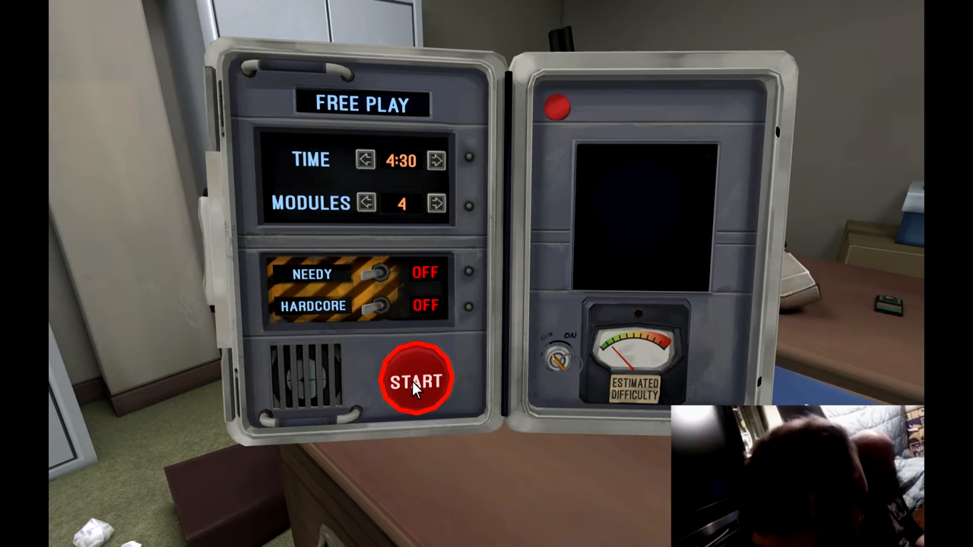
# Start a new Free Play bomb with 4:30 and four modules
pyautogui.click(416, 379)
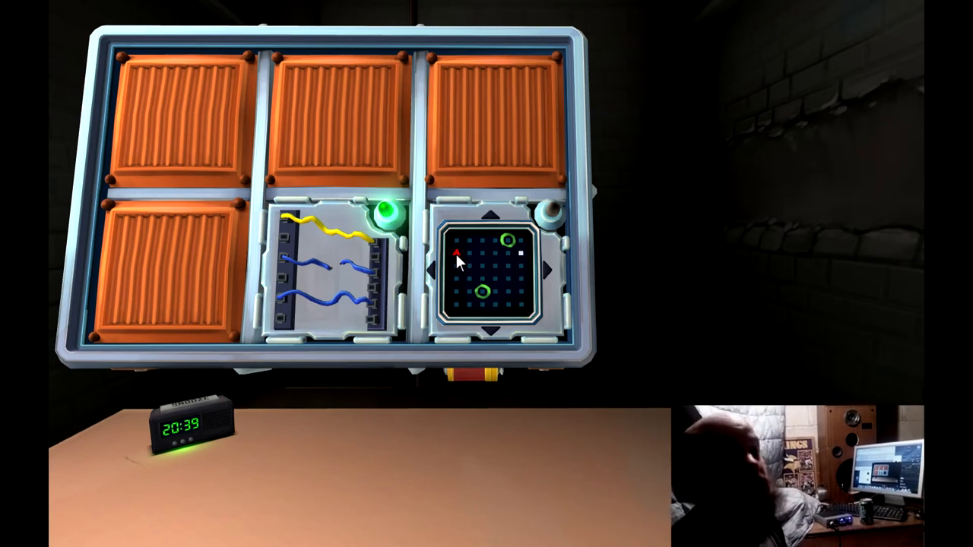
# Step the white maze marker upward toward the red triangle goal
pyautogui.click(491, 213)
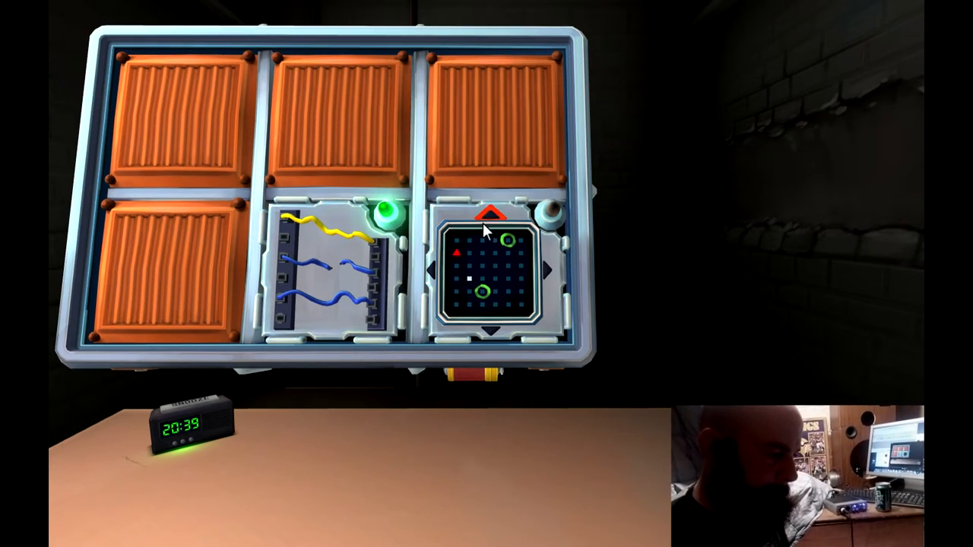
pyautogui.click(488, 211)
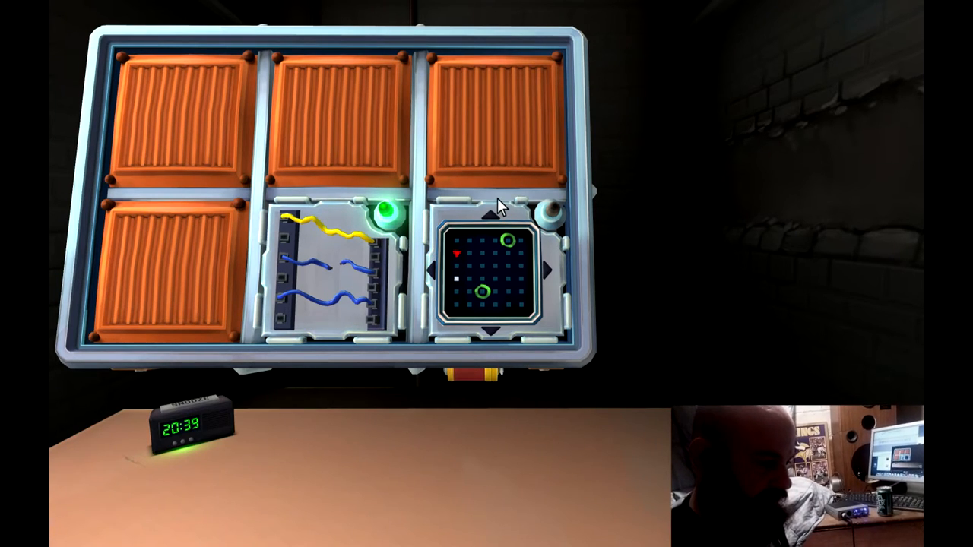
pyautogui.click(489, 215)
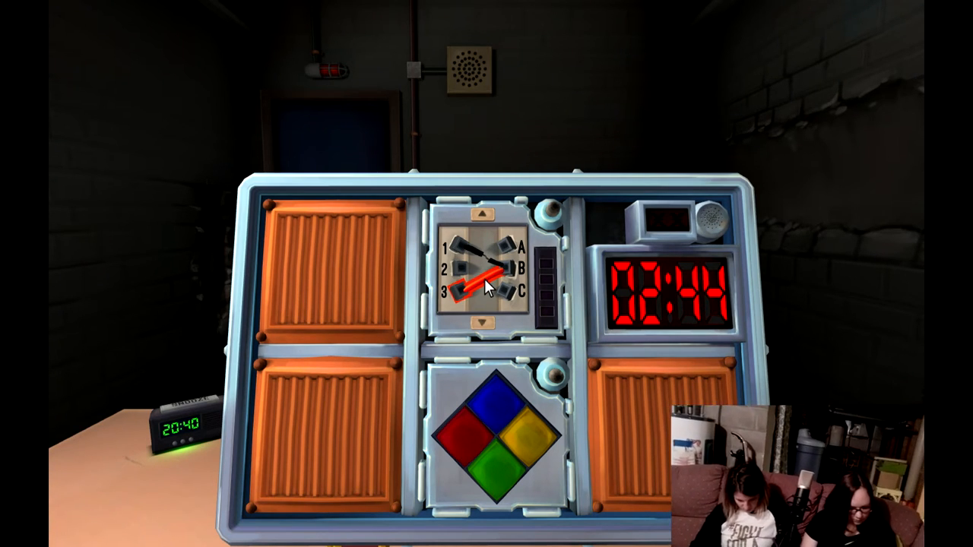
# Cut red 3-to-B and blue 7-to-B, advancing through all three wire sequence panels
pyautogui.click(483, 323)
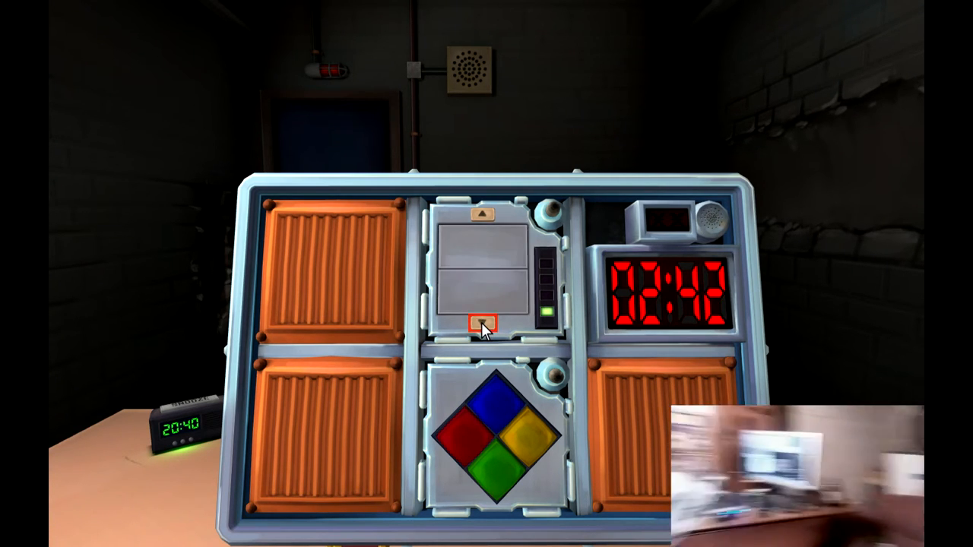
pyautogui.click(483, 322)
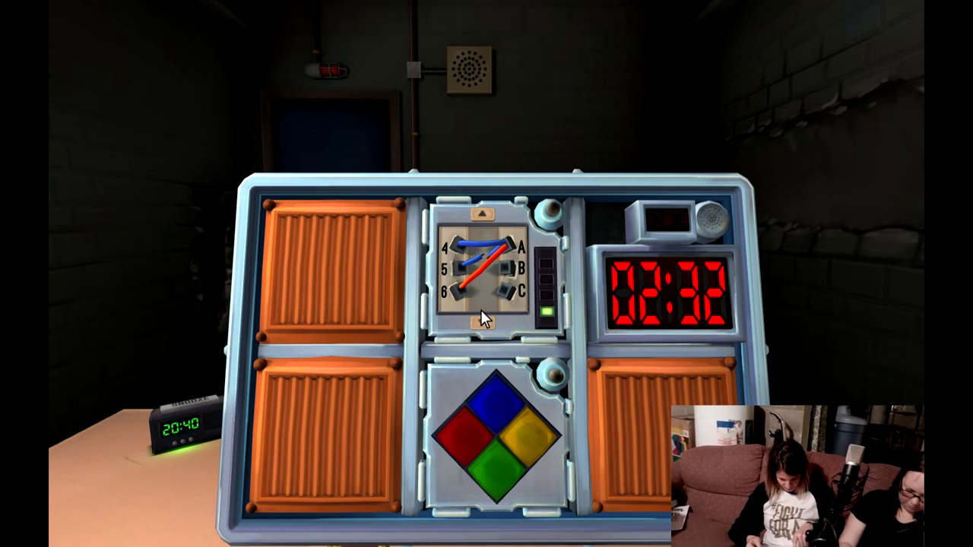
pyautogui.click(484, 322)
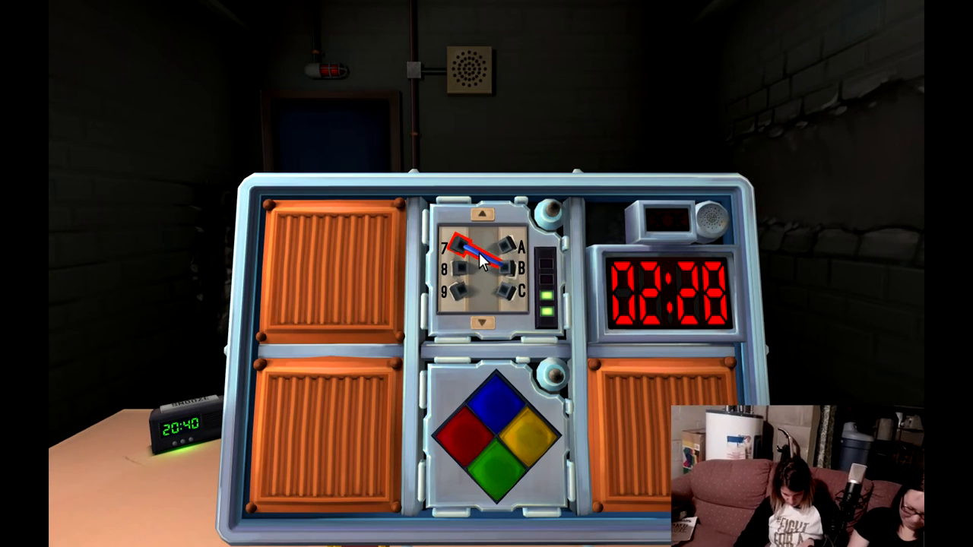
pyautogui.click(483, 322)
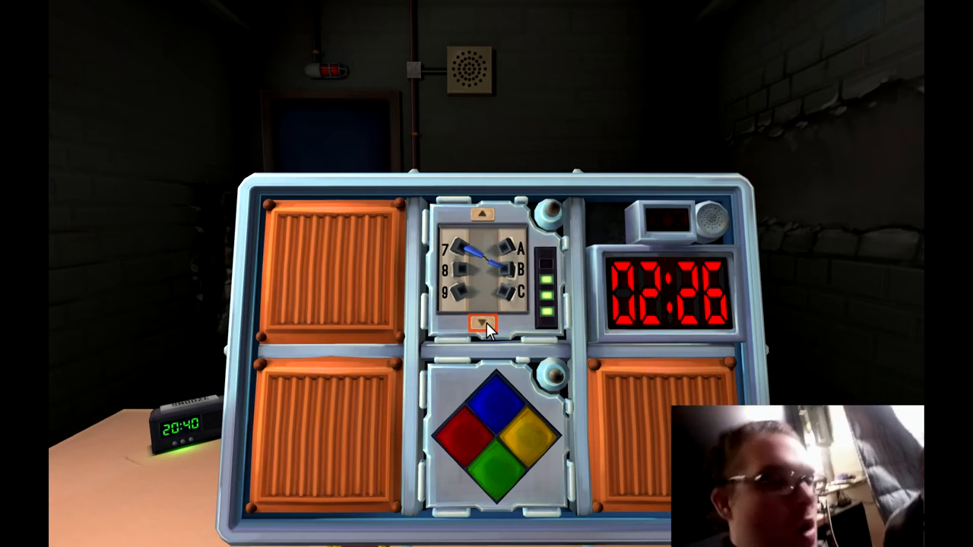
pyautogui.click(483, 323)
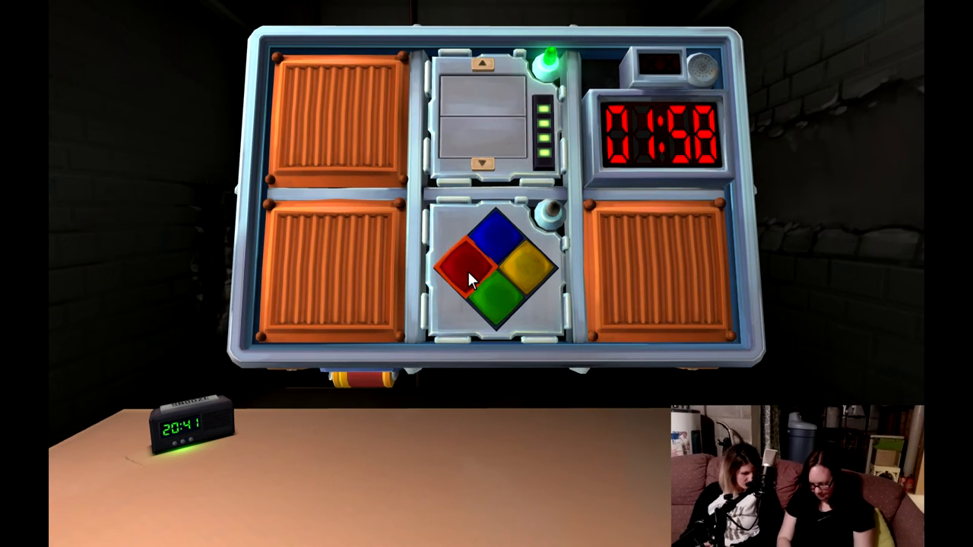
# Enter red then yellow on Simon Says, defusing the bomb at 1:49
pyautogui.click(520, 276)
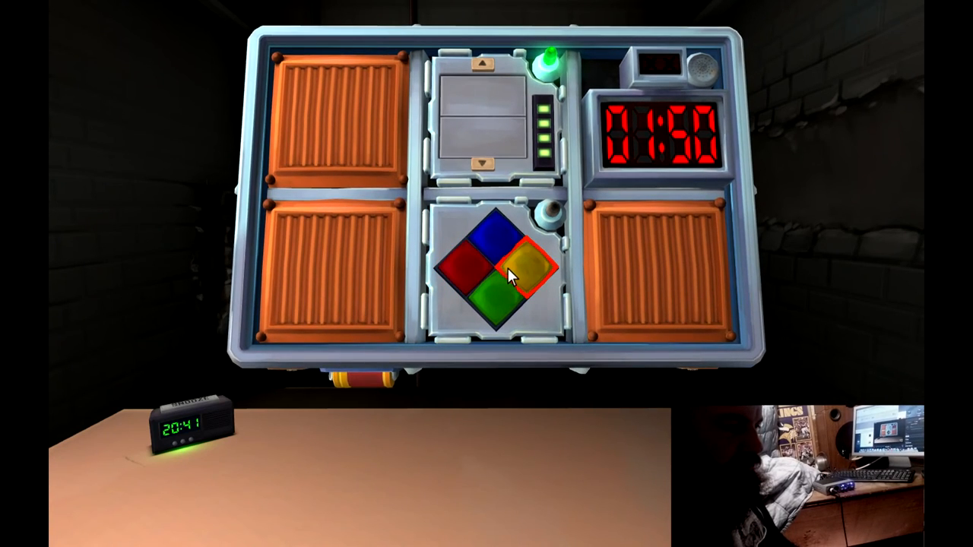
pyautogui.click(493, 236)
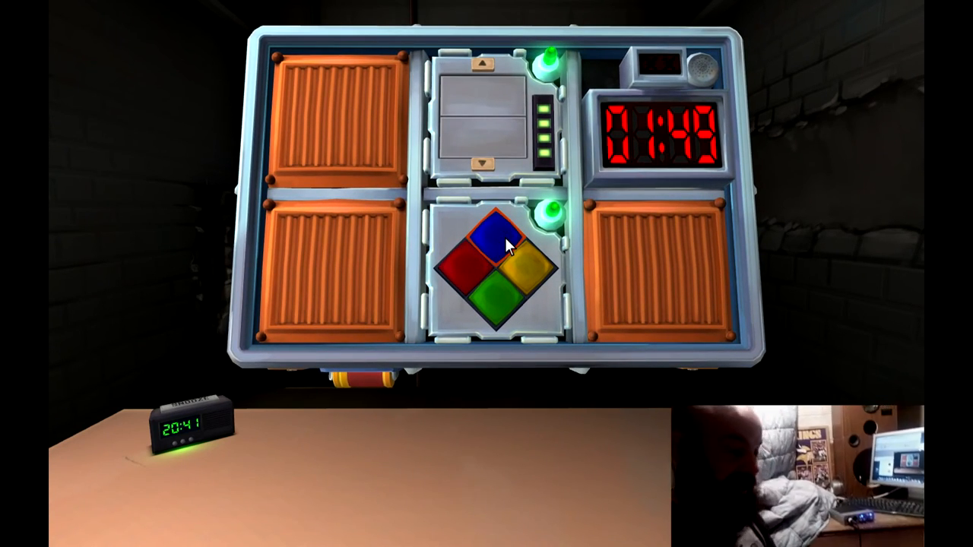